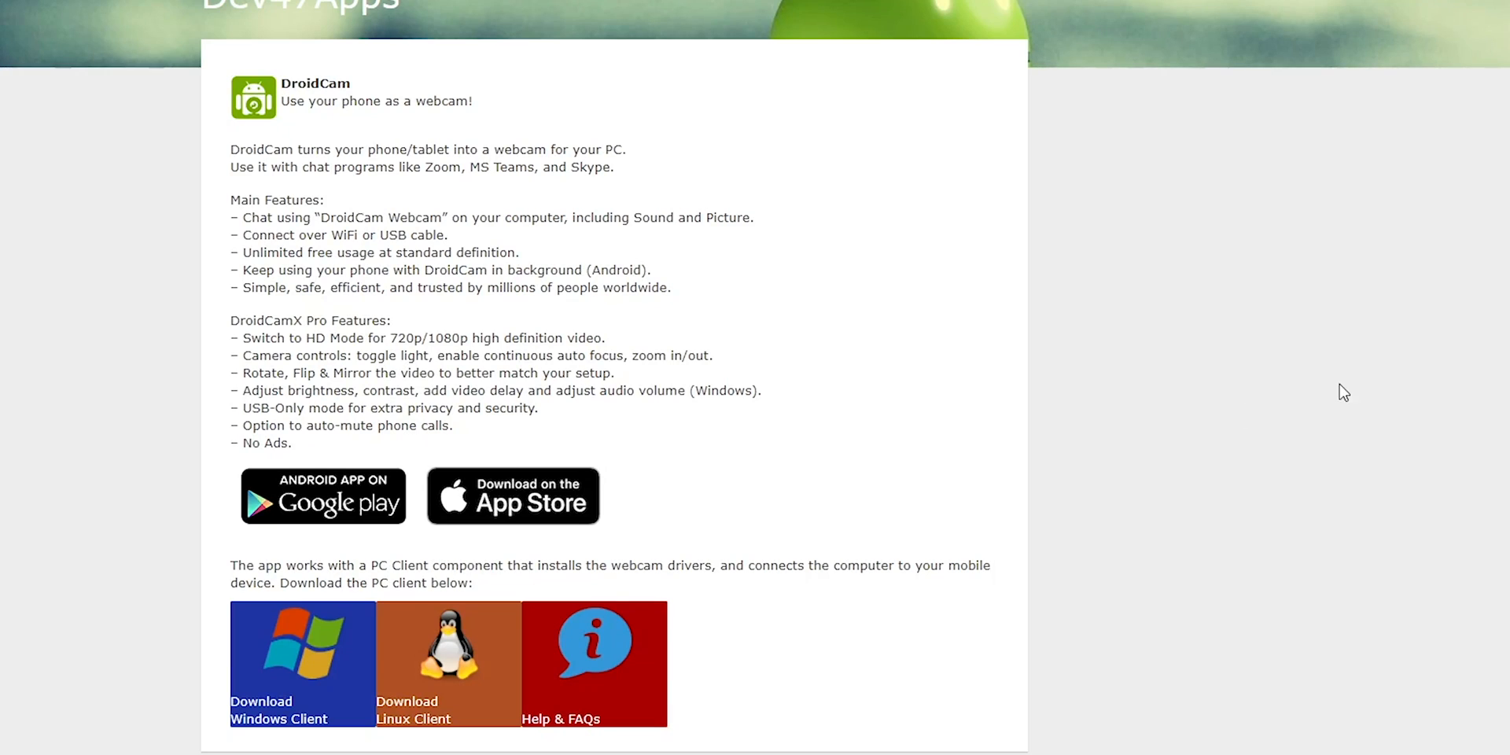
mouse_move(283, 679)
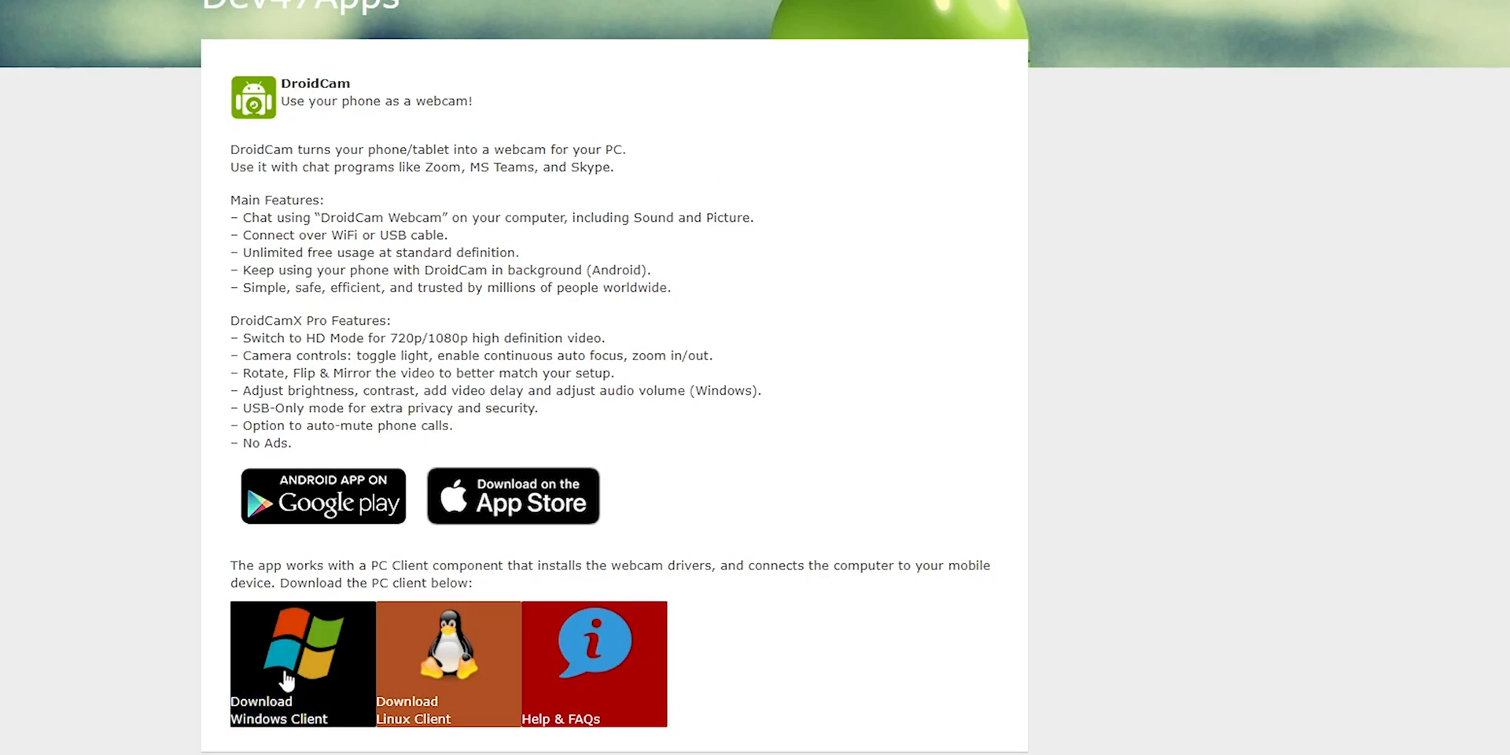
Step: Download the DroidCam Windows client from Dev47Apps and launch DroidCam Client
click(302, 662)
text(dr)
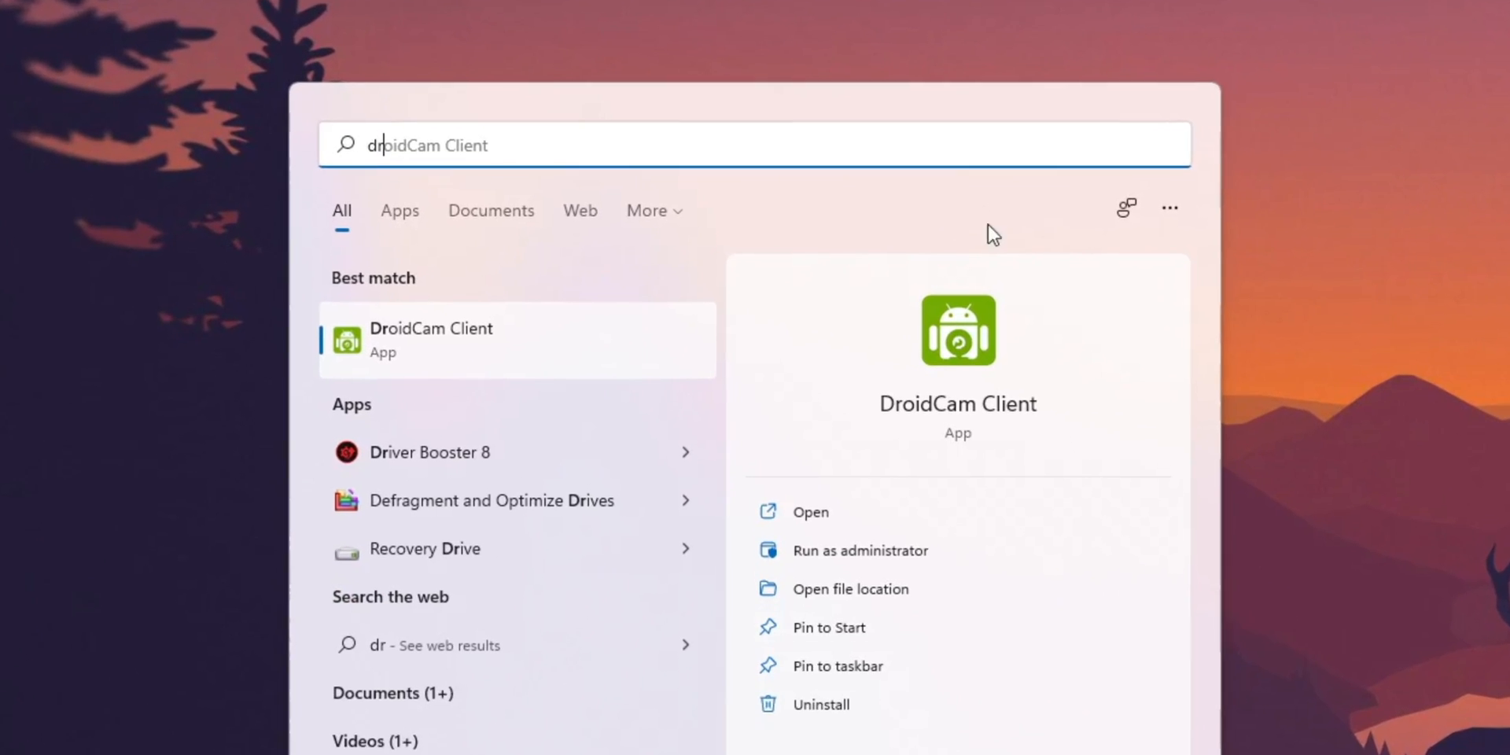
click(810, 511)
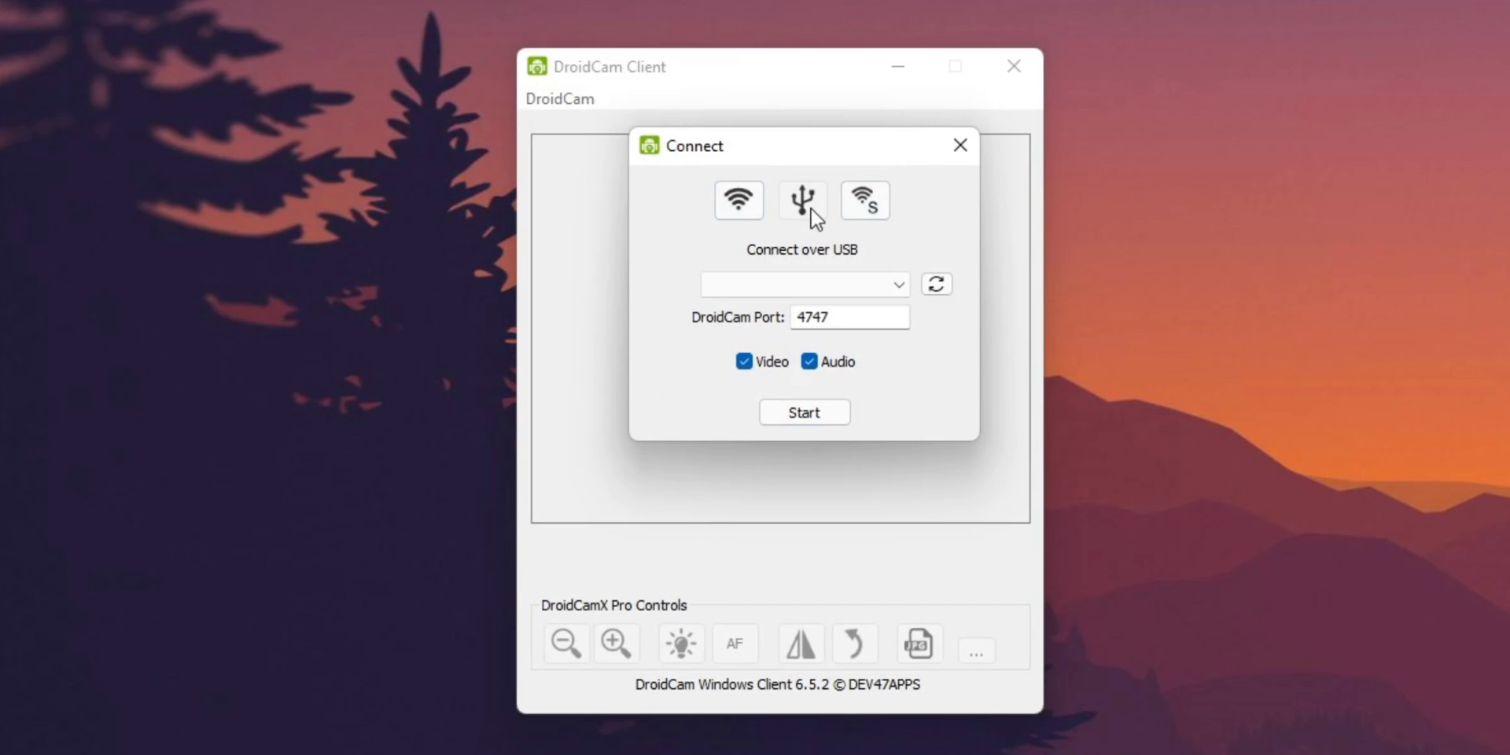
Step: Start a WiFi connection to device IP 192.168.0.102 with Video and Audio enabled
click(737, 201)
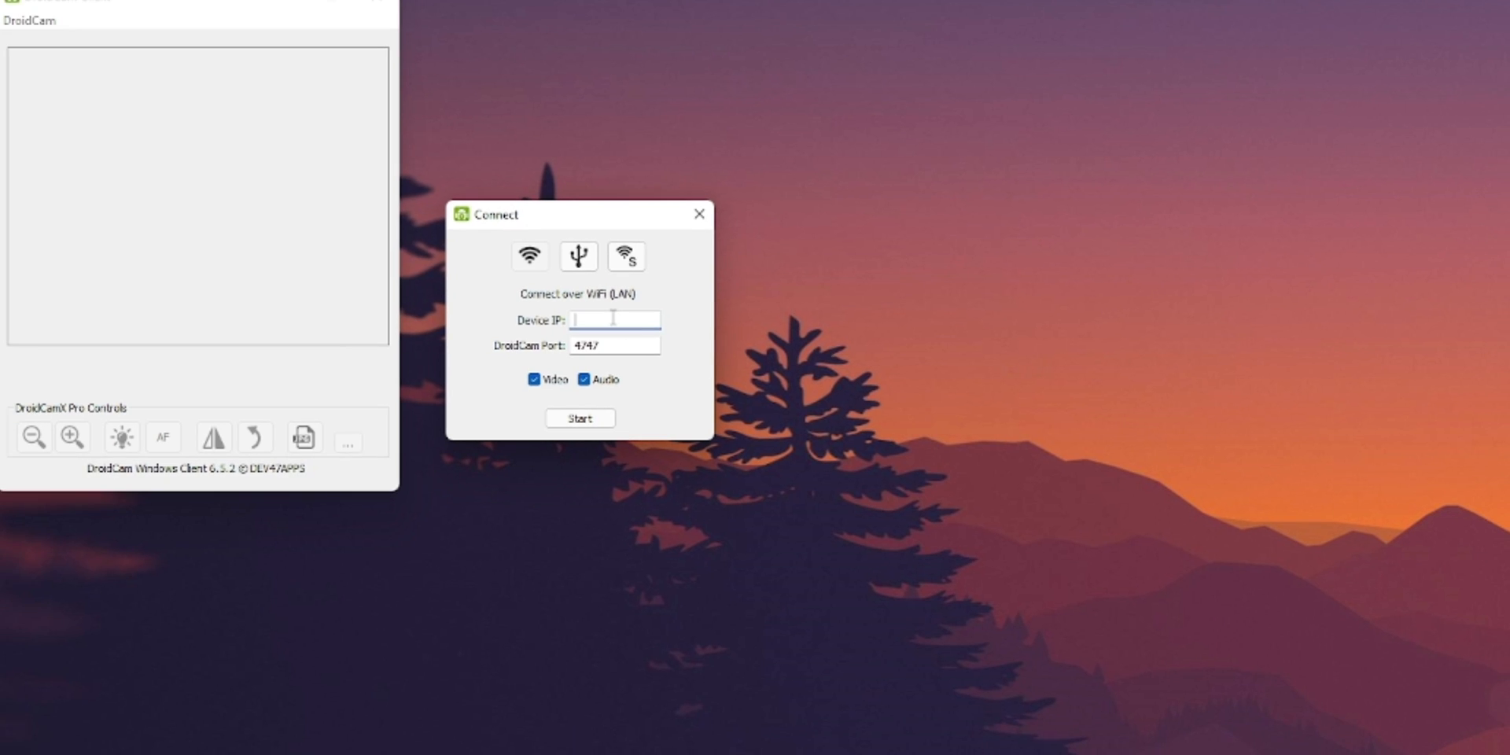
text(192)
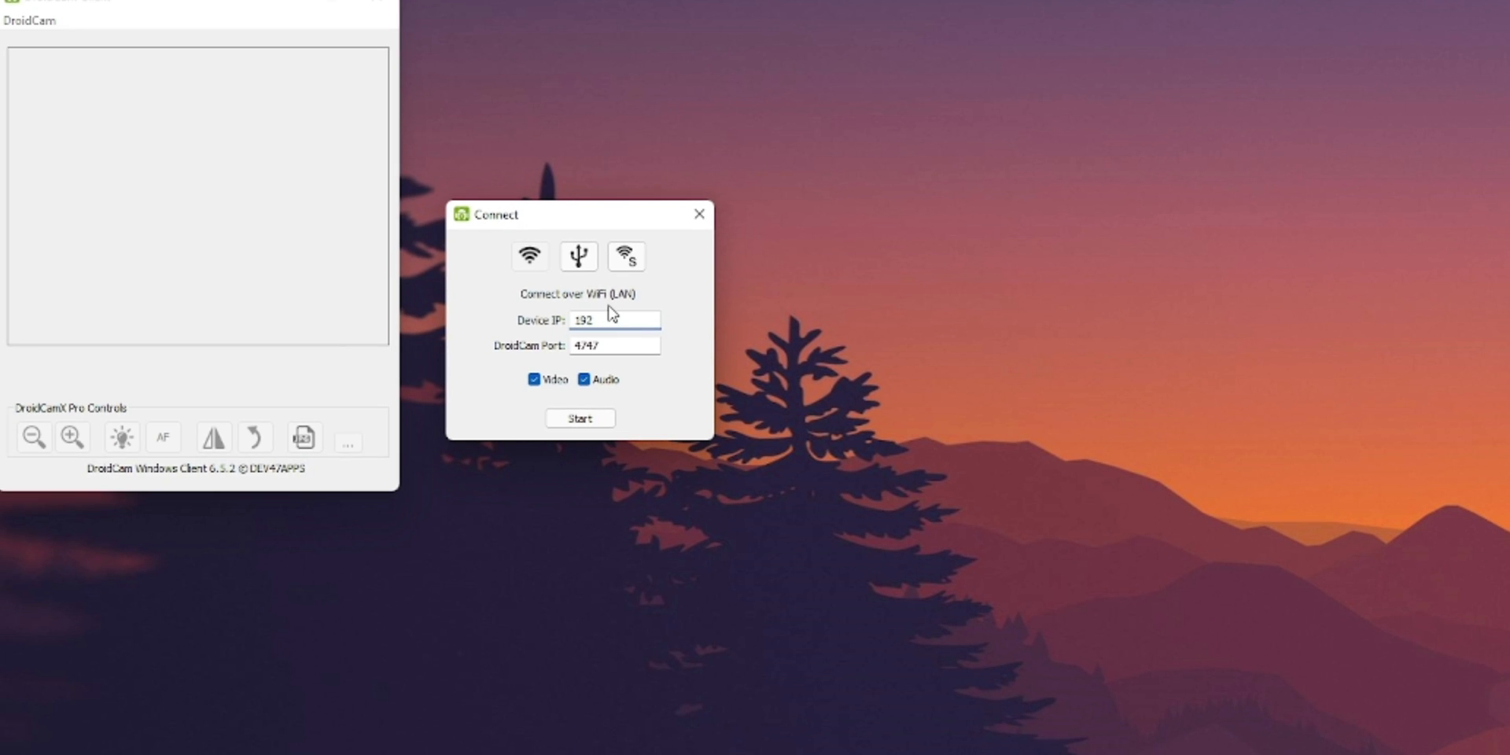
text(.168.0.102)
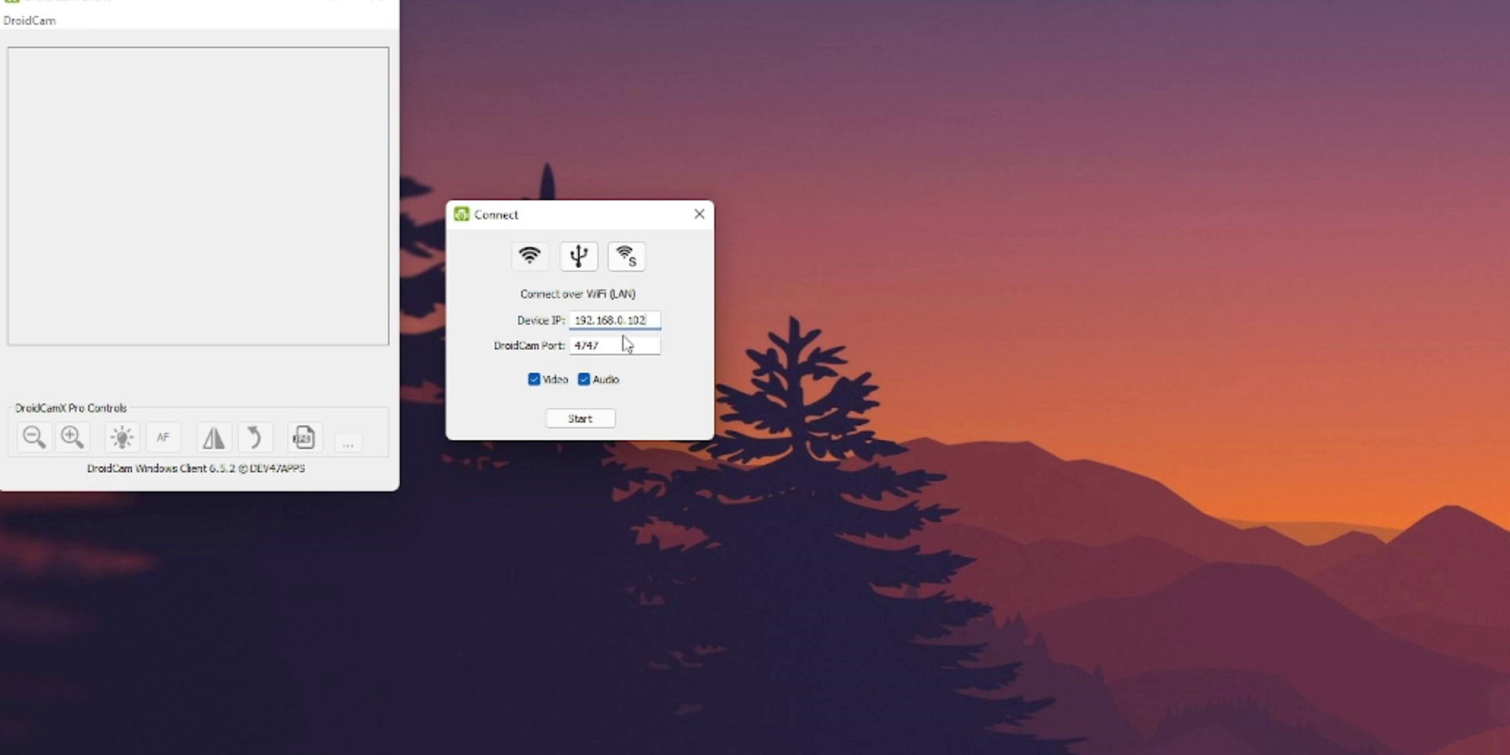
click(583, 379)
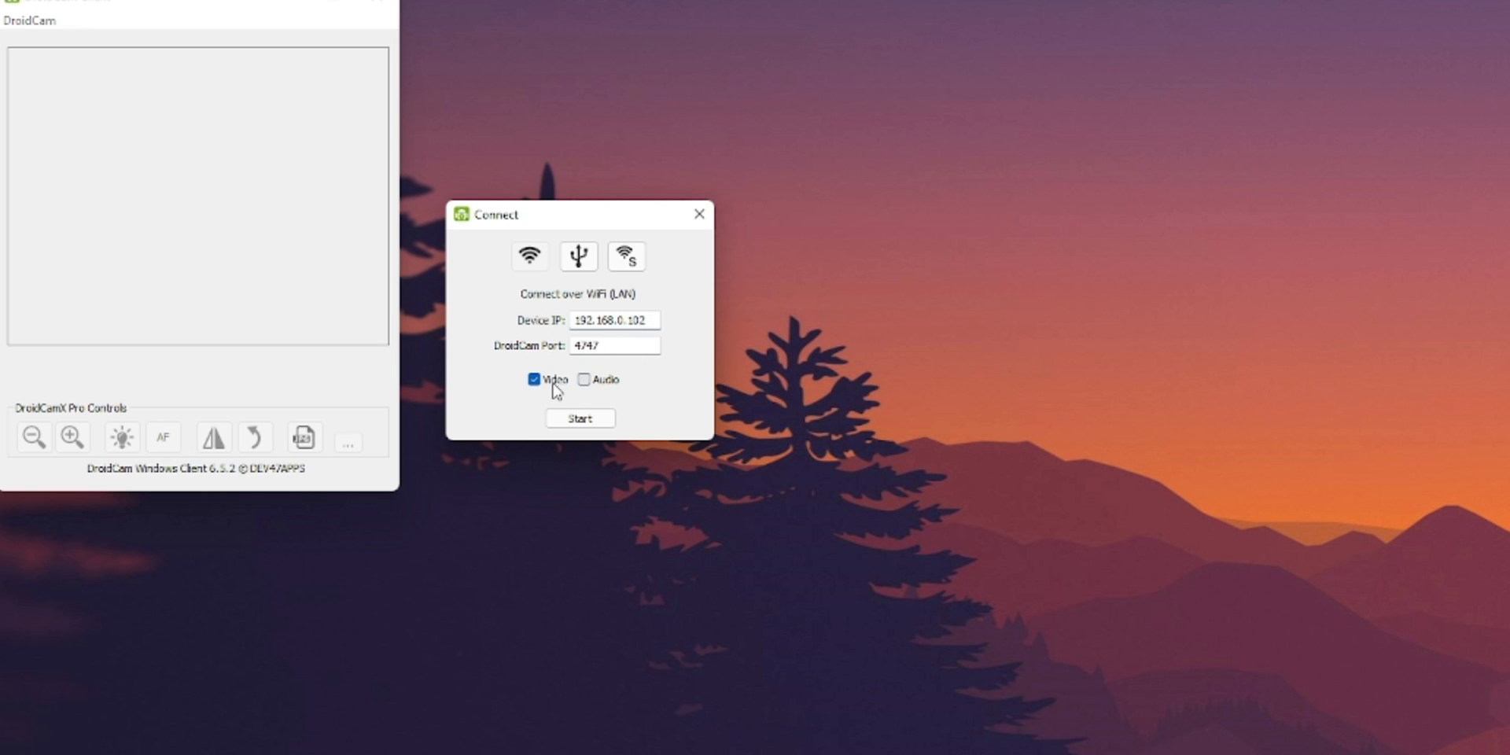
click(584, 378)
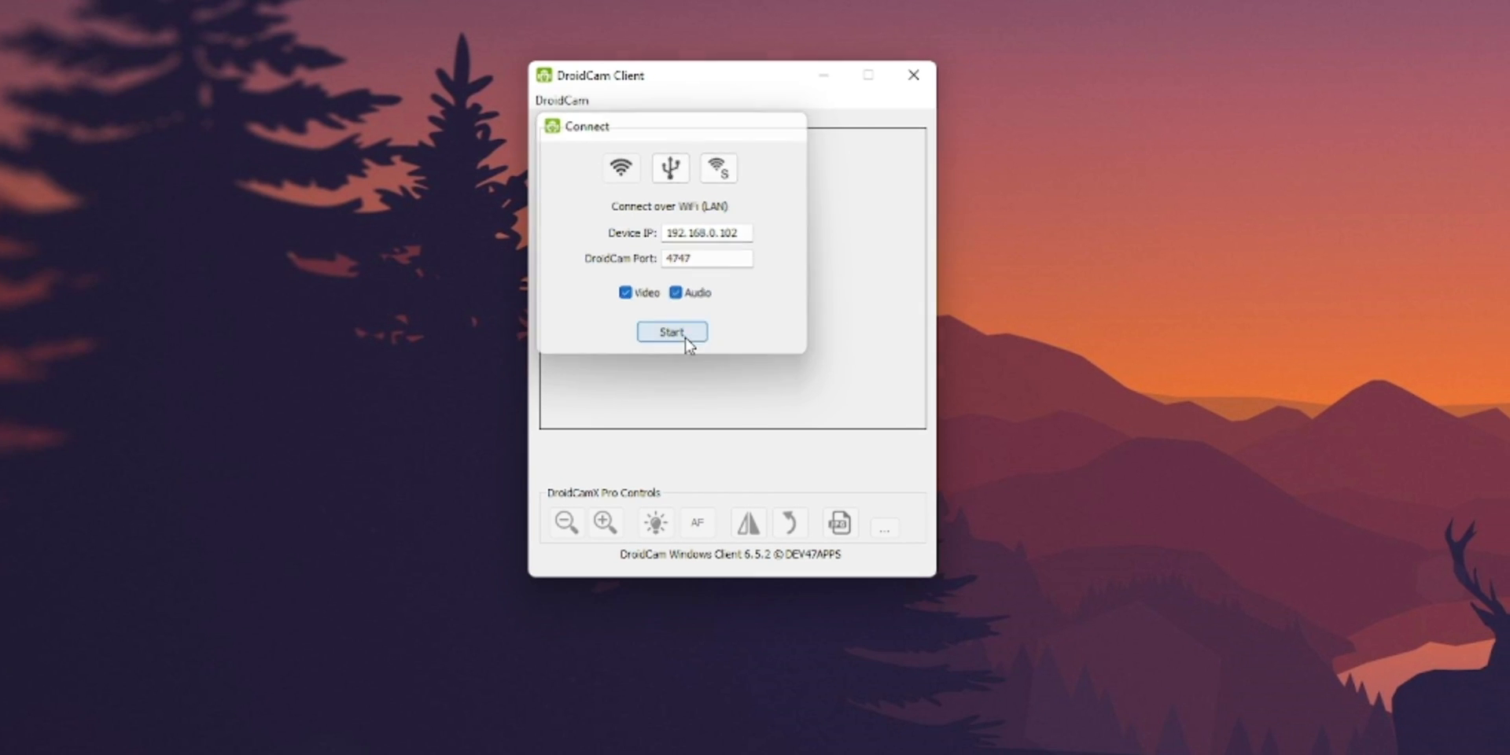
click(671, 331)
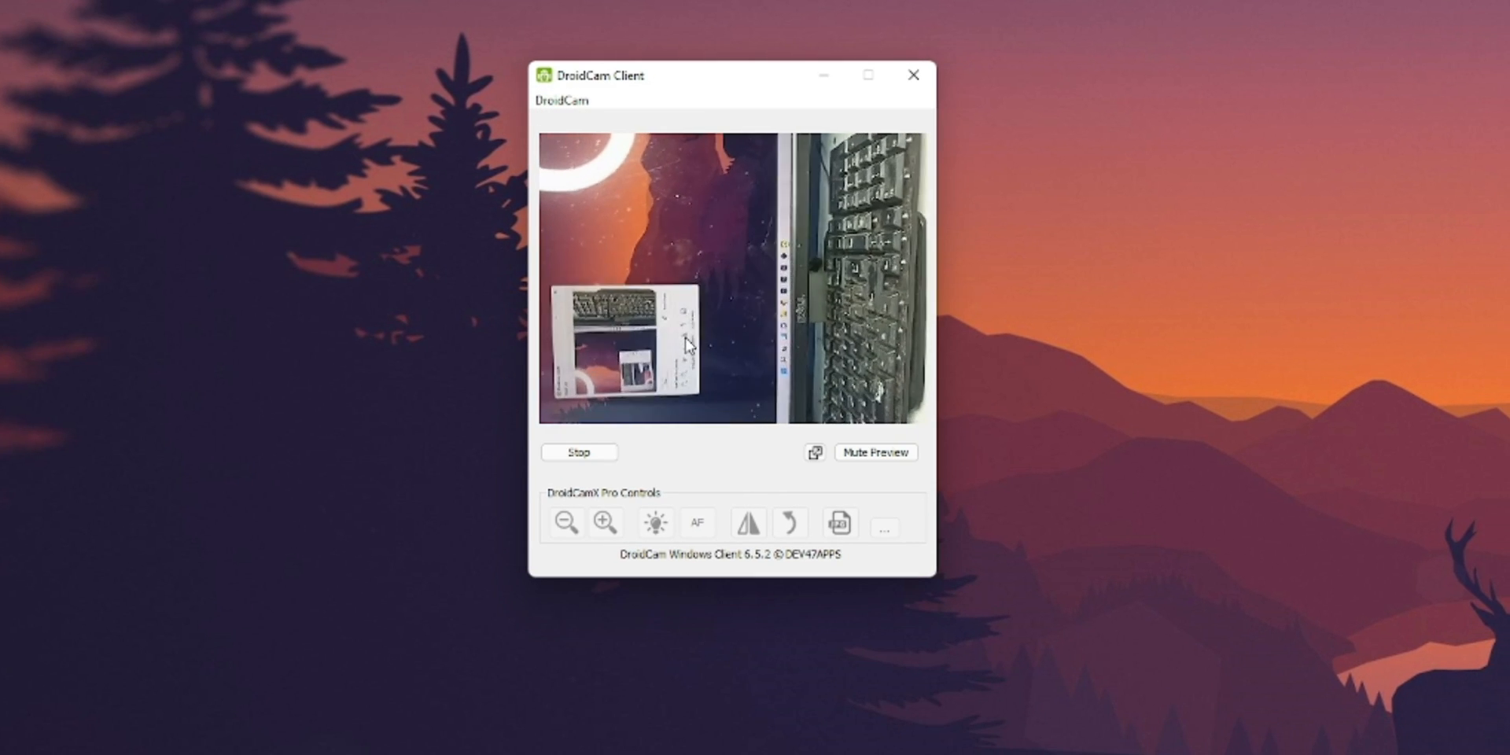